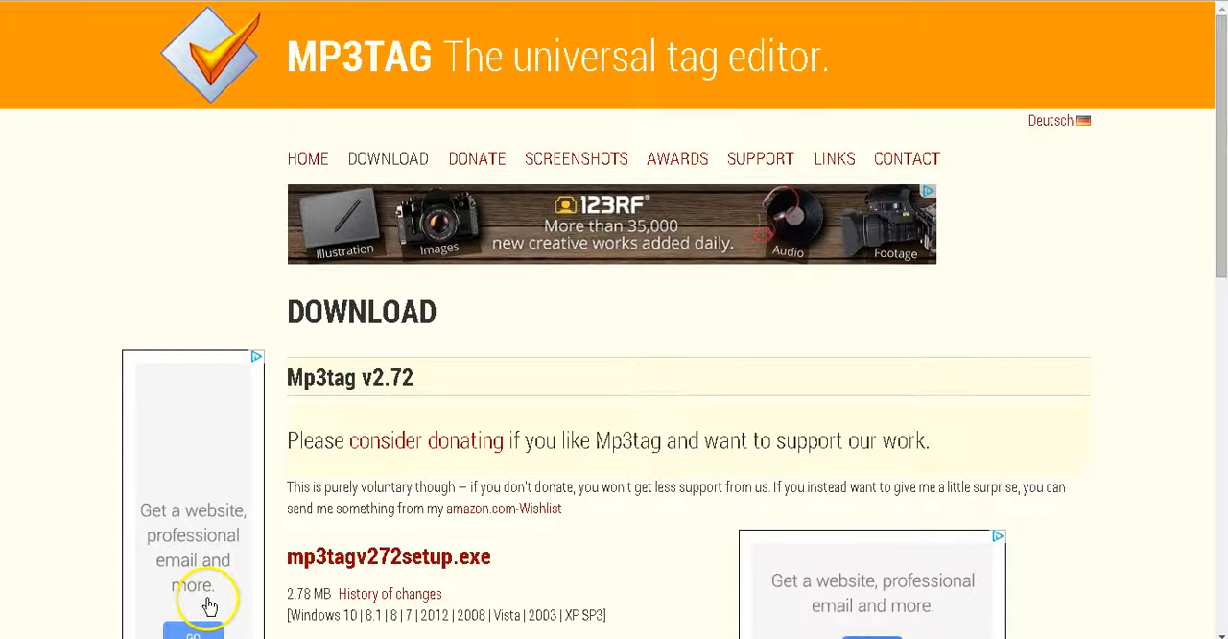
pyautogui.moveTo(535, 298)
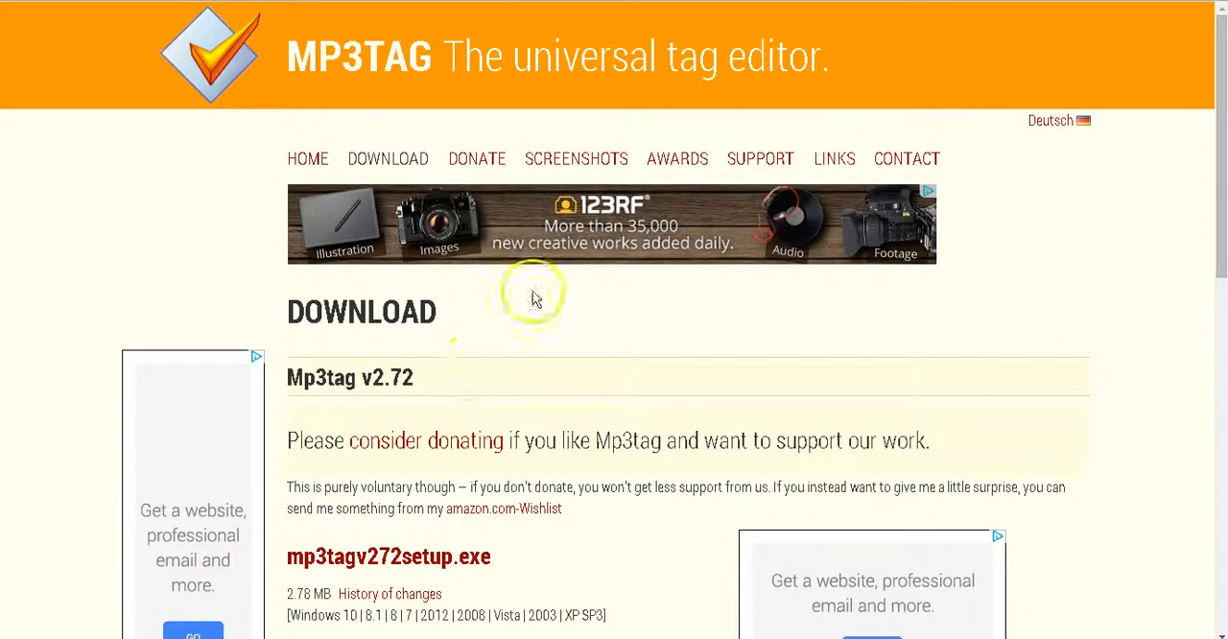
pyautogui.moveTo(595, 213)
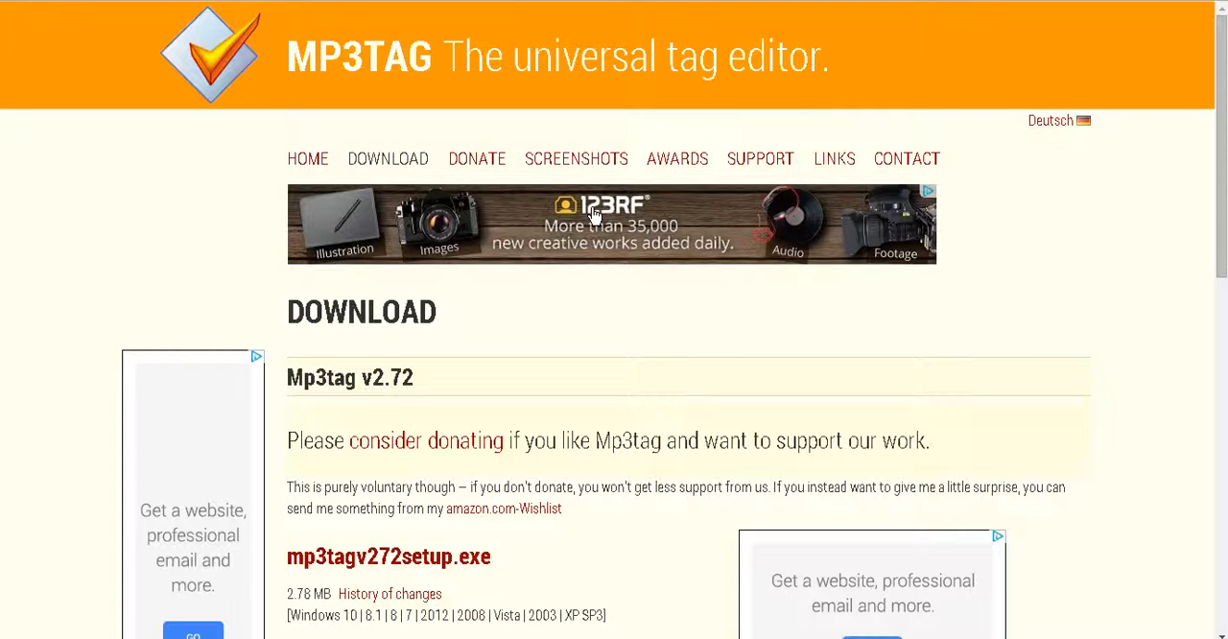
pyautogui.moveTo(678, 159)
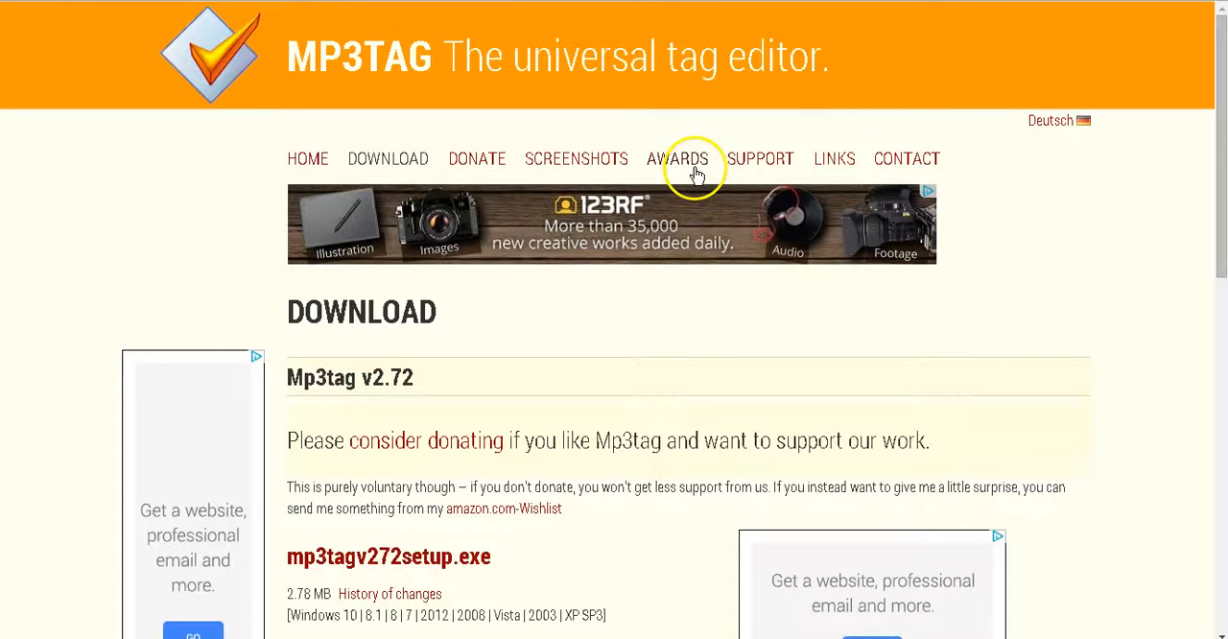
pyautogui.moveTo(335, 113)
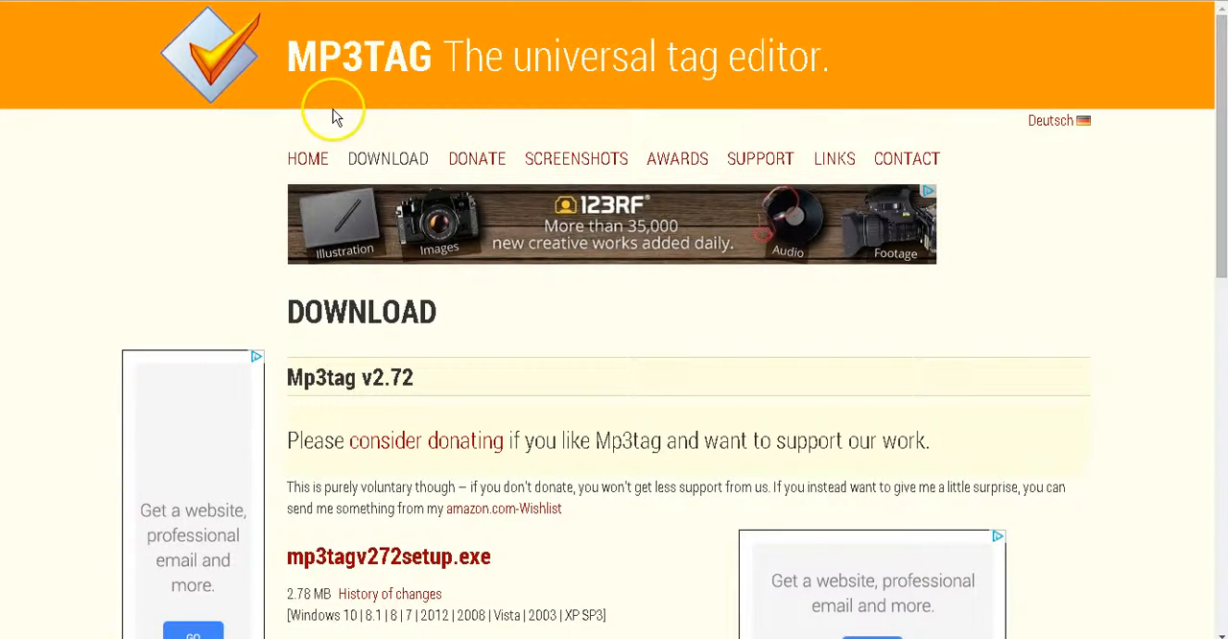
pyautogui.moveTo(273, 59)
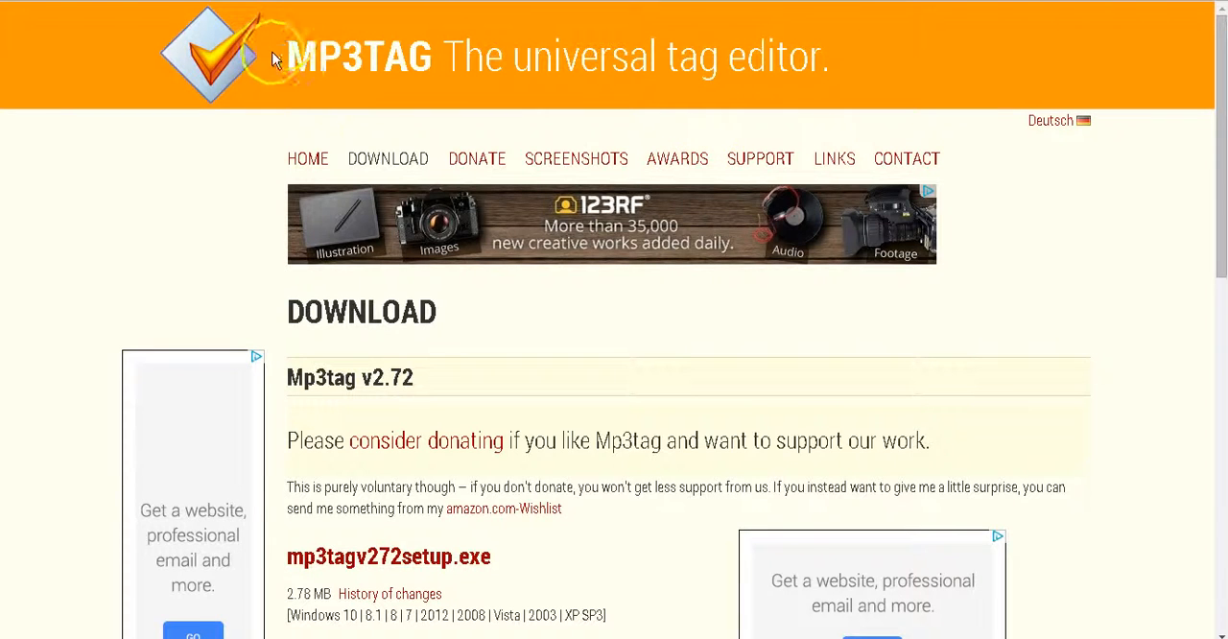
pyautogui.moveTo(696, 120)
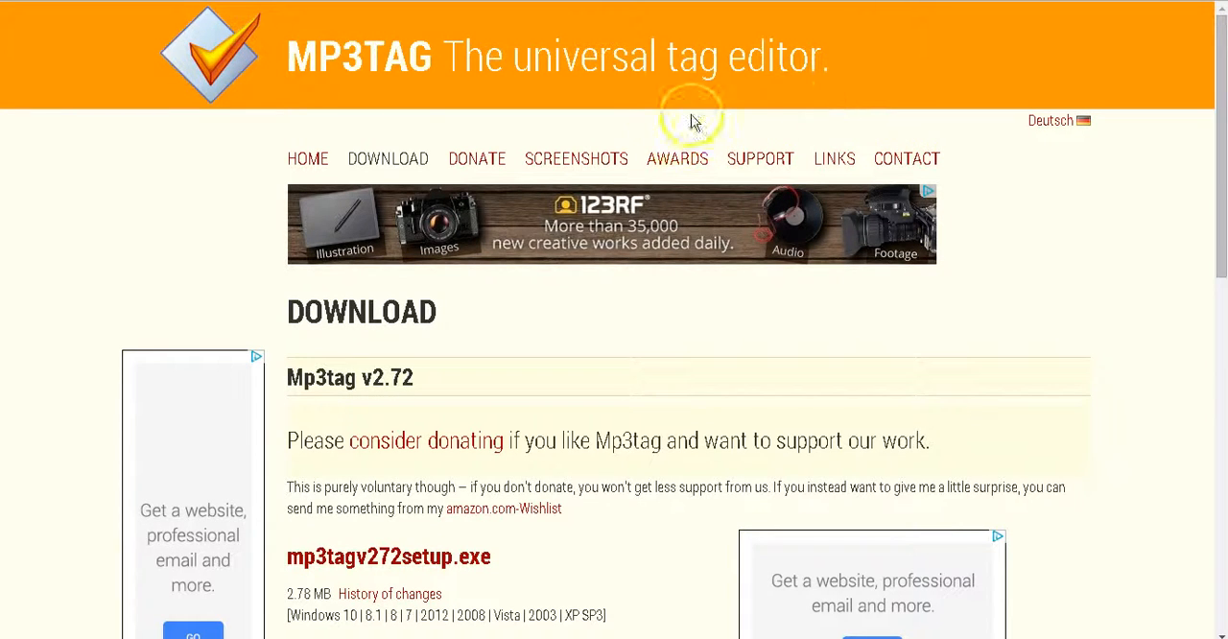
pyautogui.moveTo(844, 44)
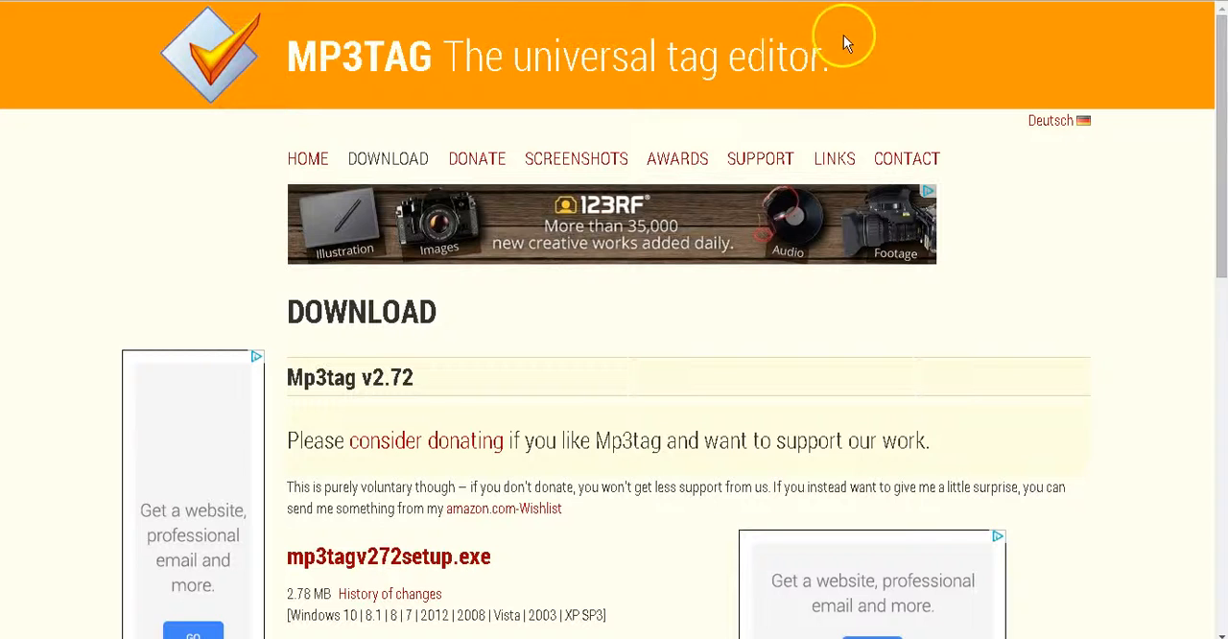
pyautogui.moveTo(862, 46)
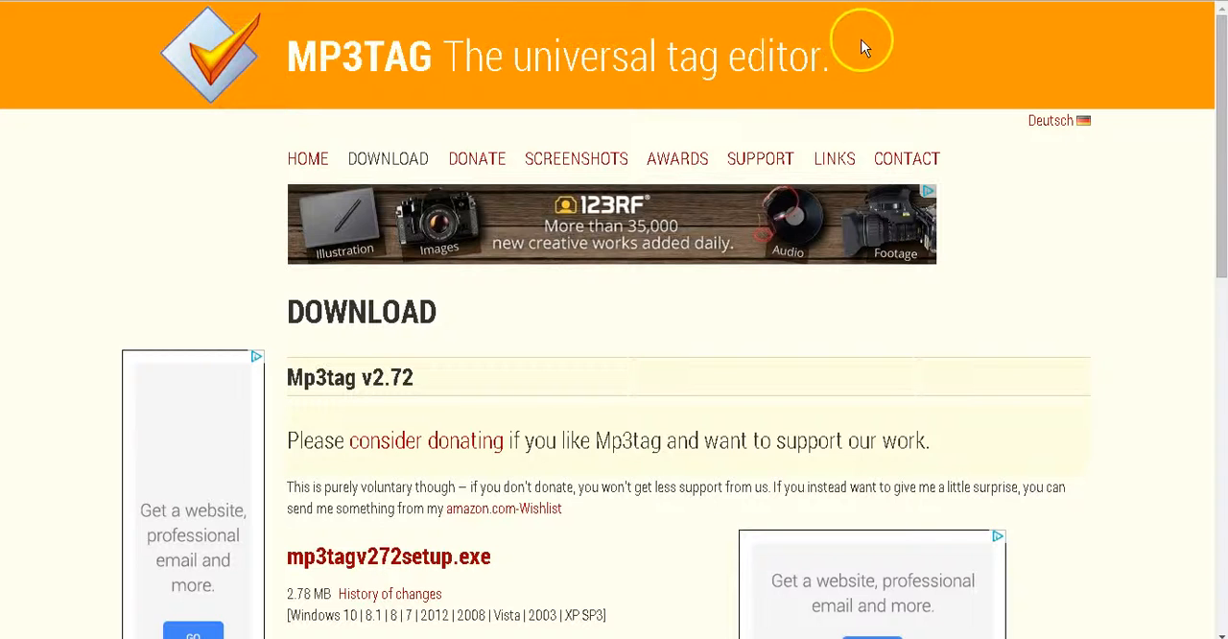
pyautogui.moveTo(813, 59)
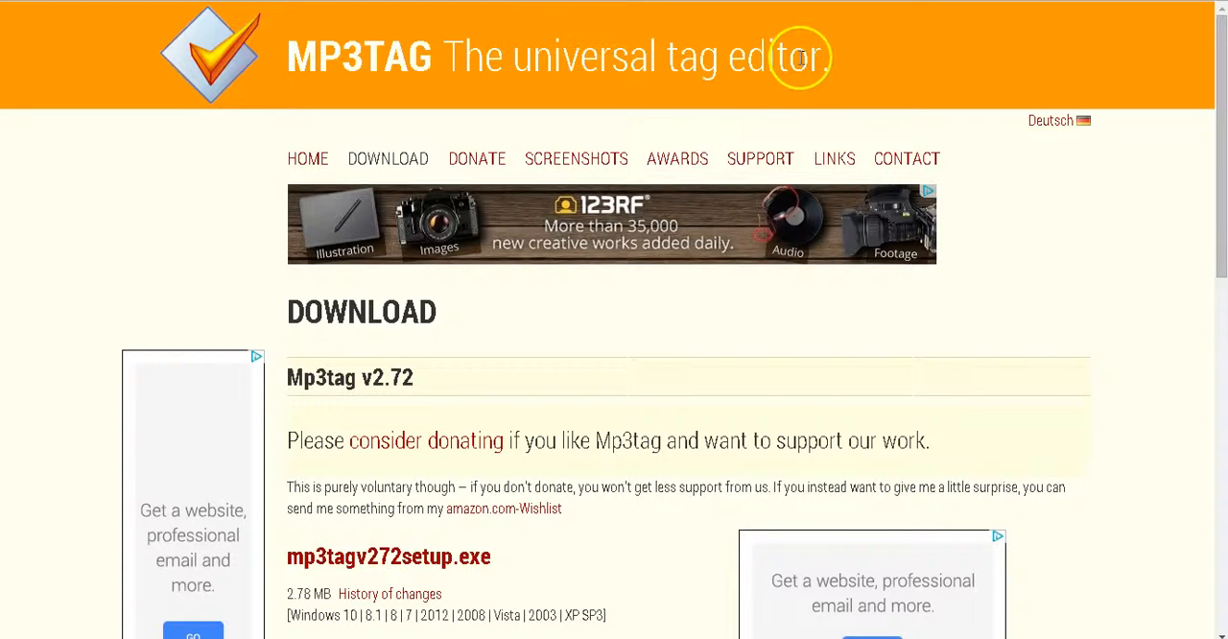
# Step: Scroll through the MY SOLO MUSIC folder listing in Mp3tag
pyautogui.scroll(-3)
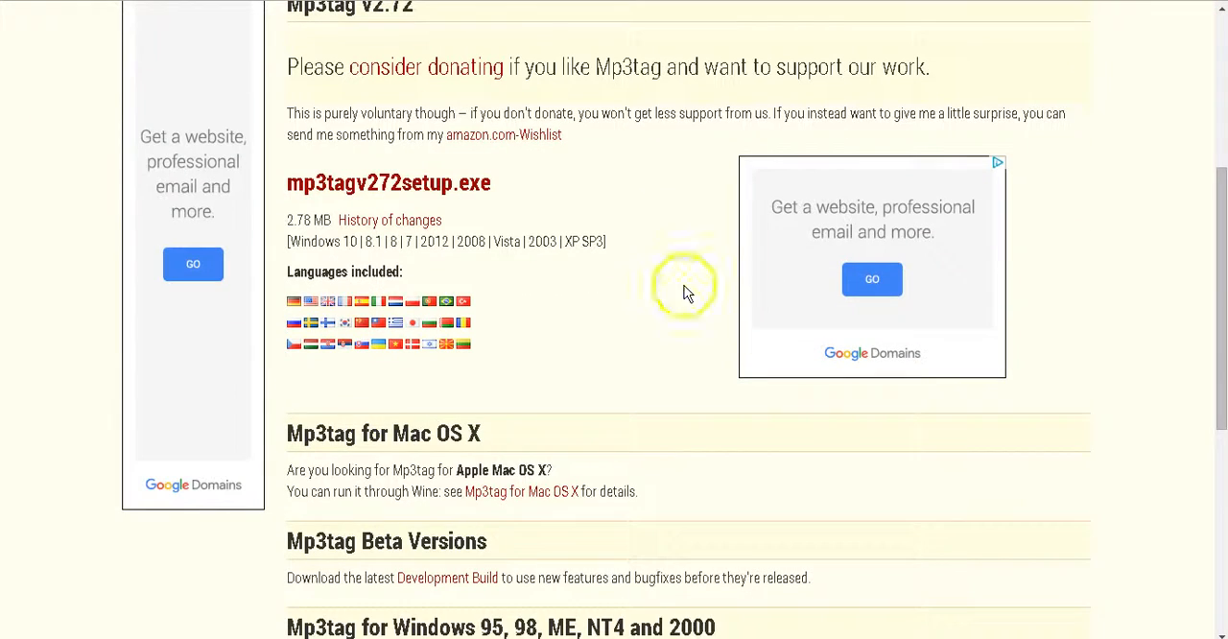
pyautogui.scroll(-3)
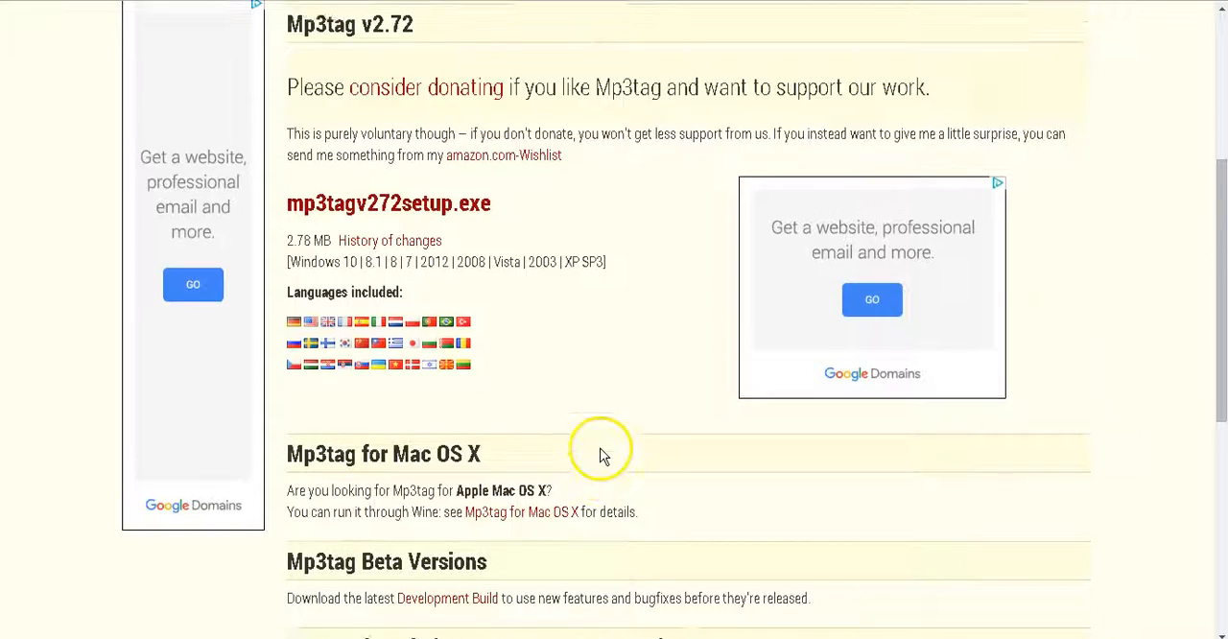
pyautogui.scroll(3)
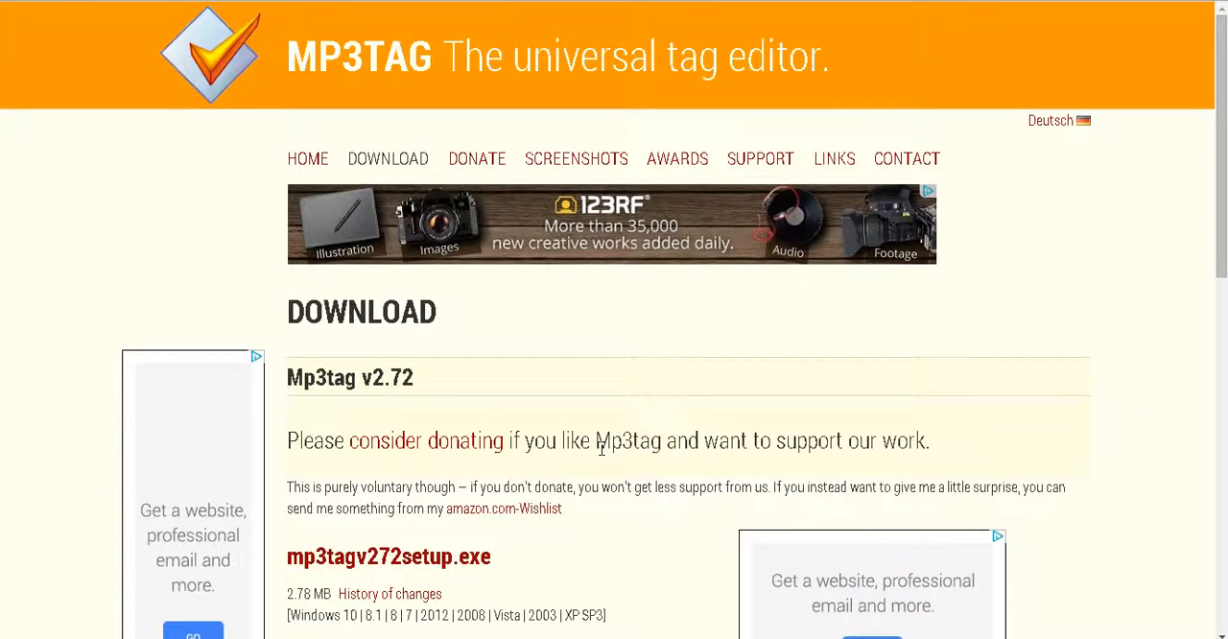
pyautogui.moveTo(753, 369)
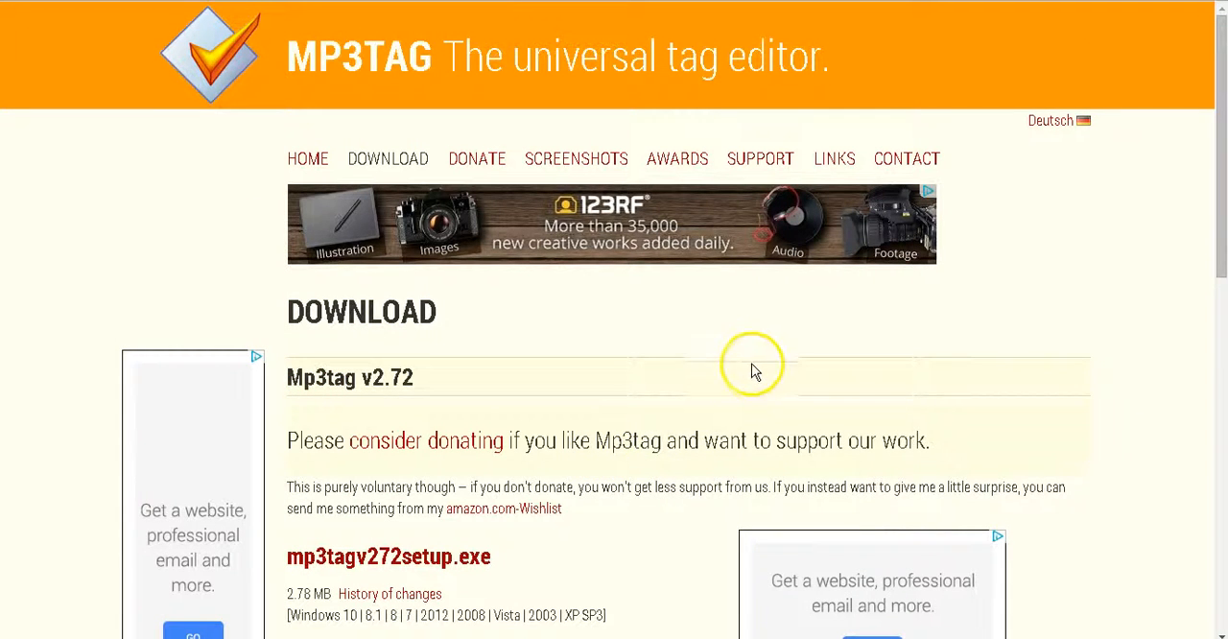
pyautogui.moveTo(753, 330)
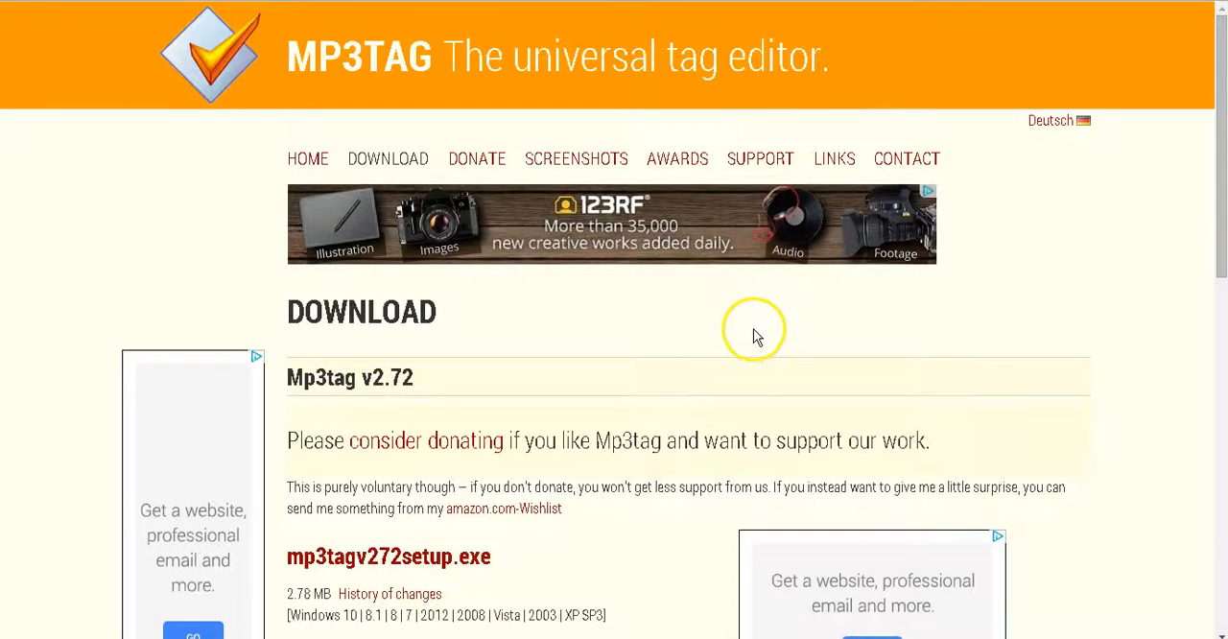
pyautogui.moveTo(758, 336)
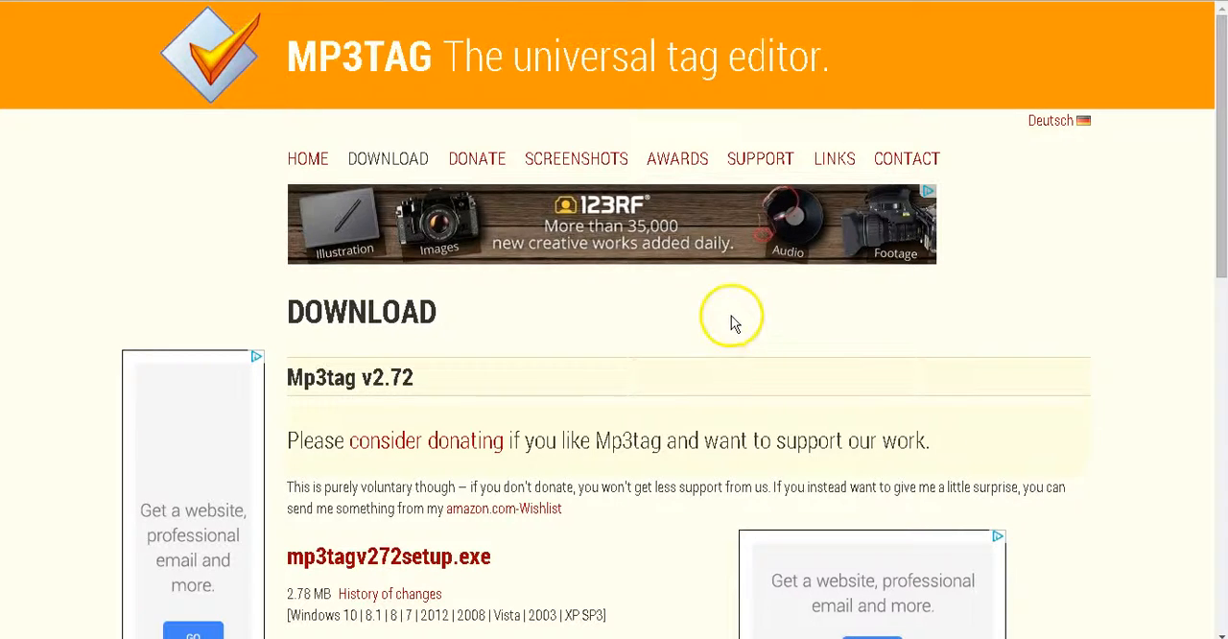
pyautogui.moveTo(140, 595)
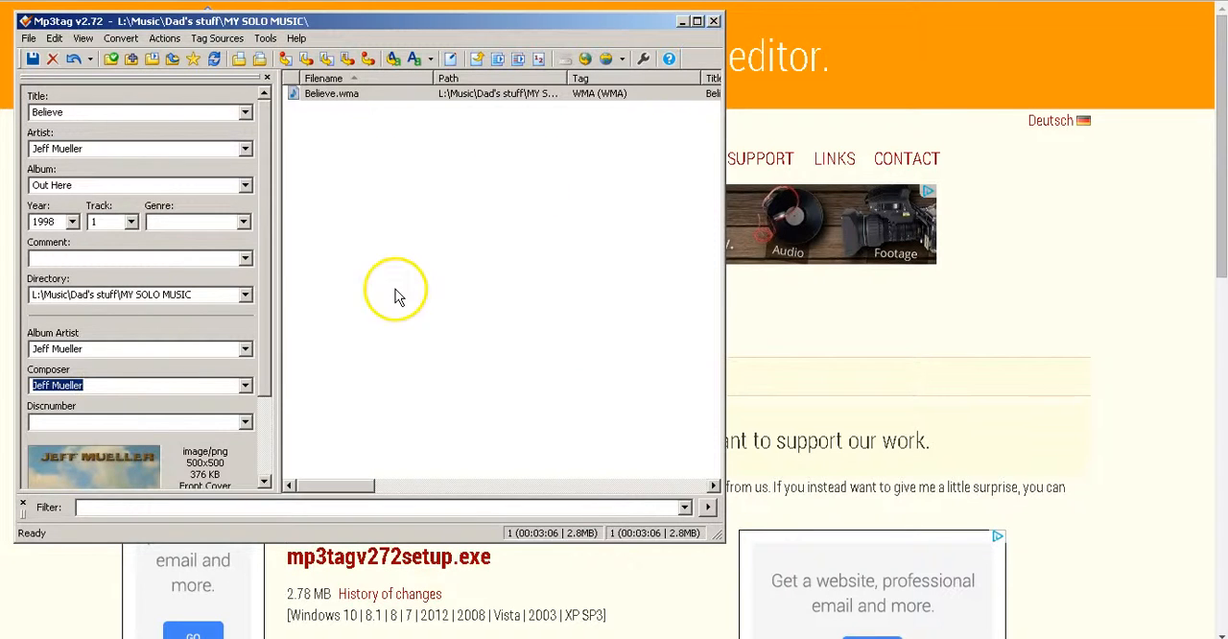
pyautogui.moveTo(399, 293)
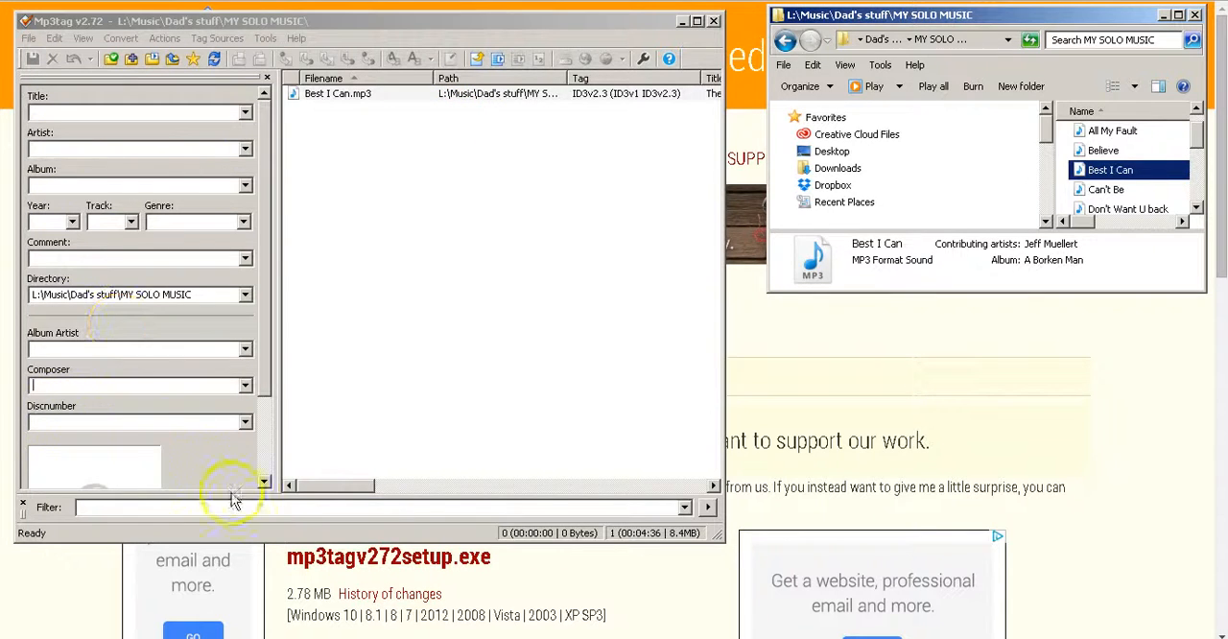
pyautogui.moveTo(537, 122)
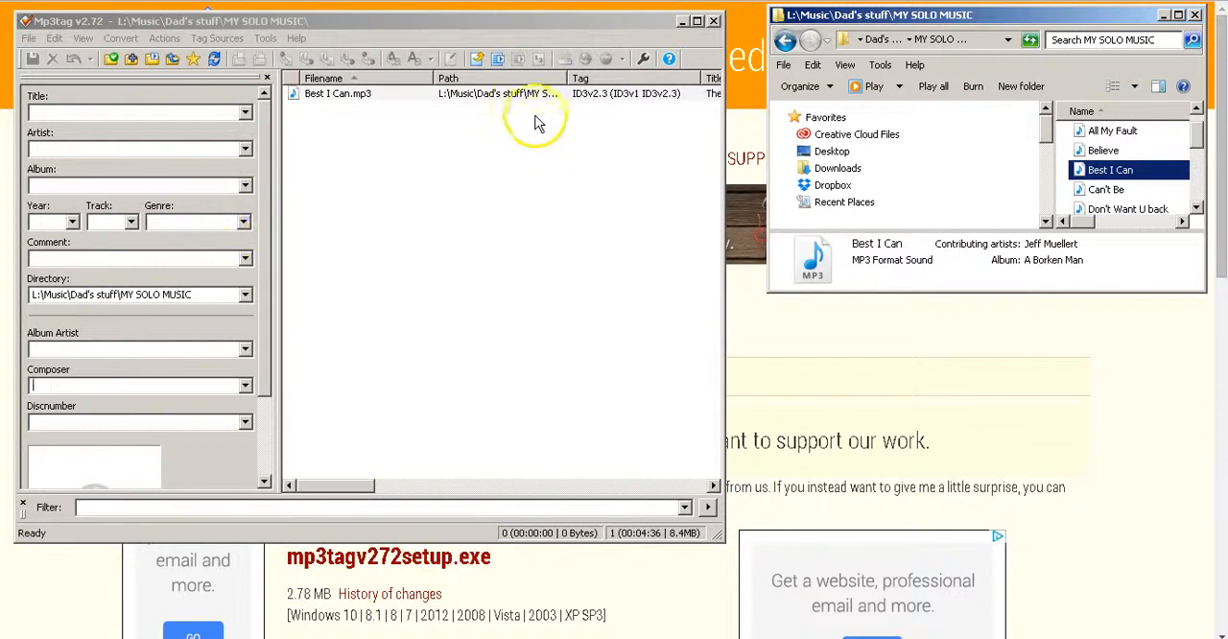
pyautogui.moveTo(470, 101)
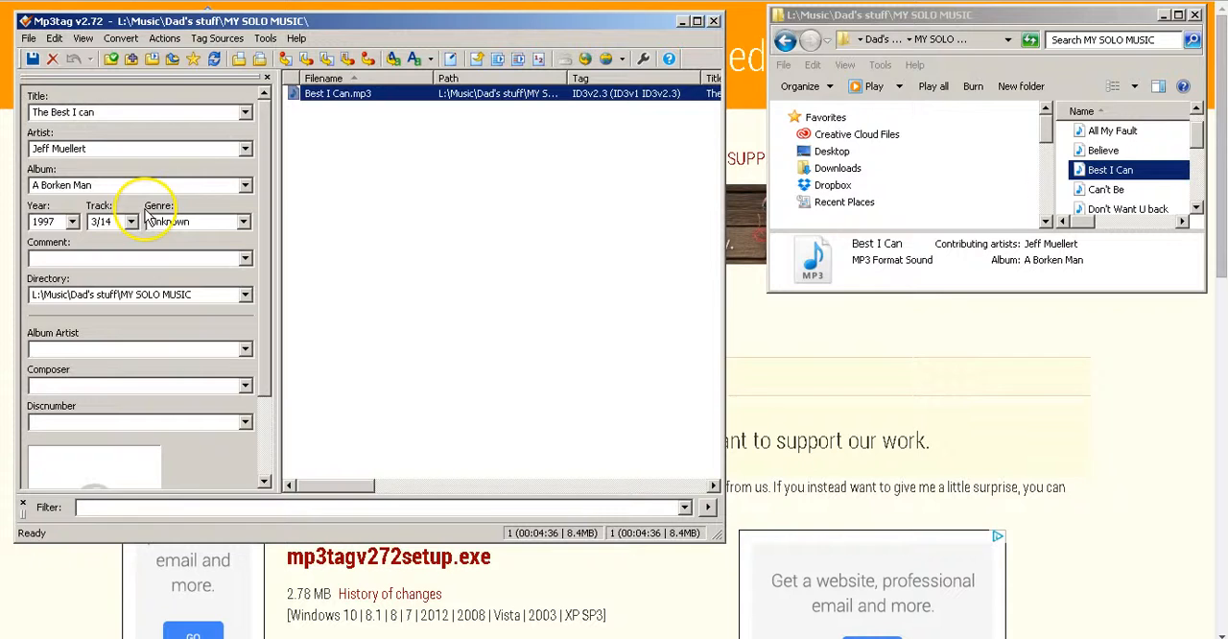
# Step: Replace the album name with 'Out Here'
pyautogui.tripleClick(140, 185)
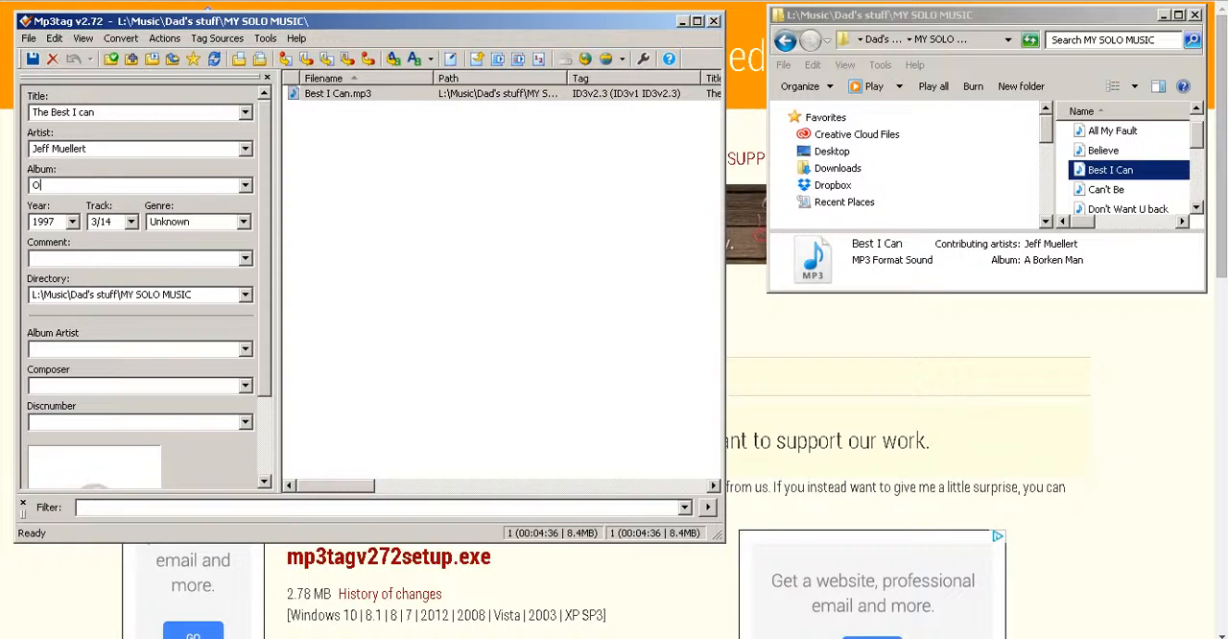
pyautogui.write('Out Here')
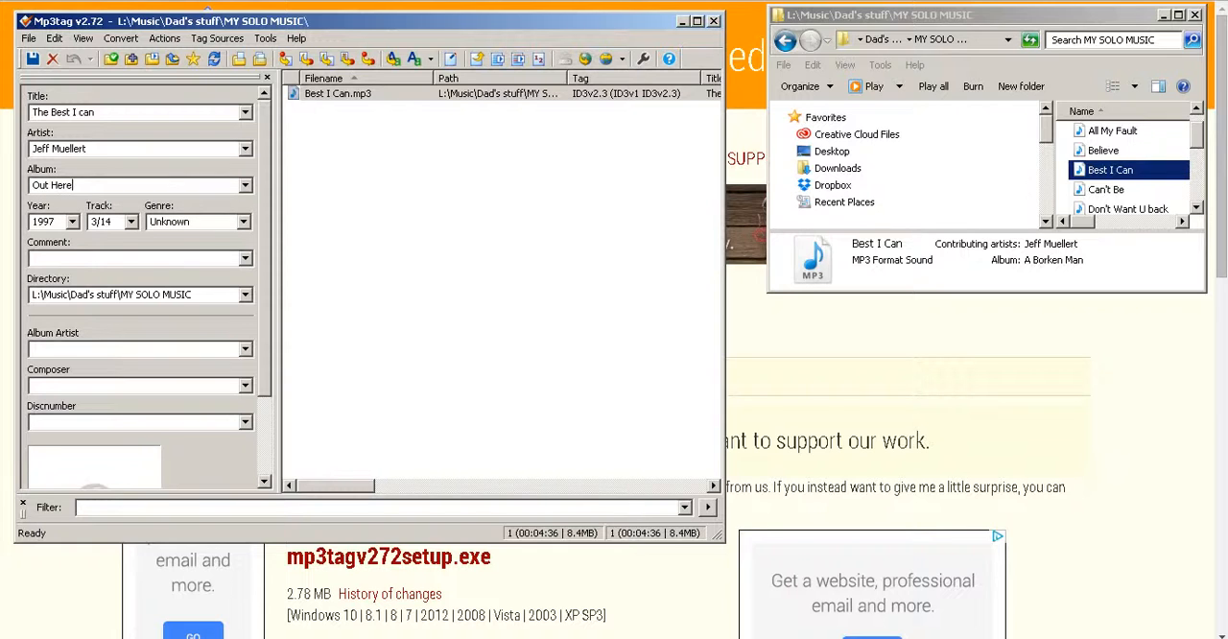
pyautogui.moveTo(134, 235)
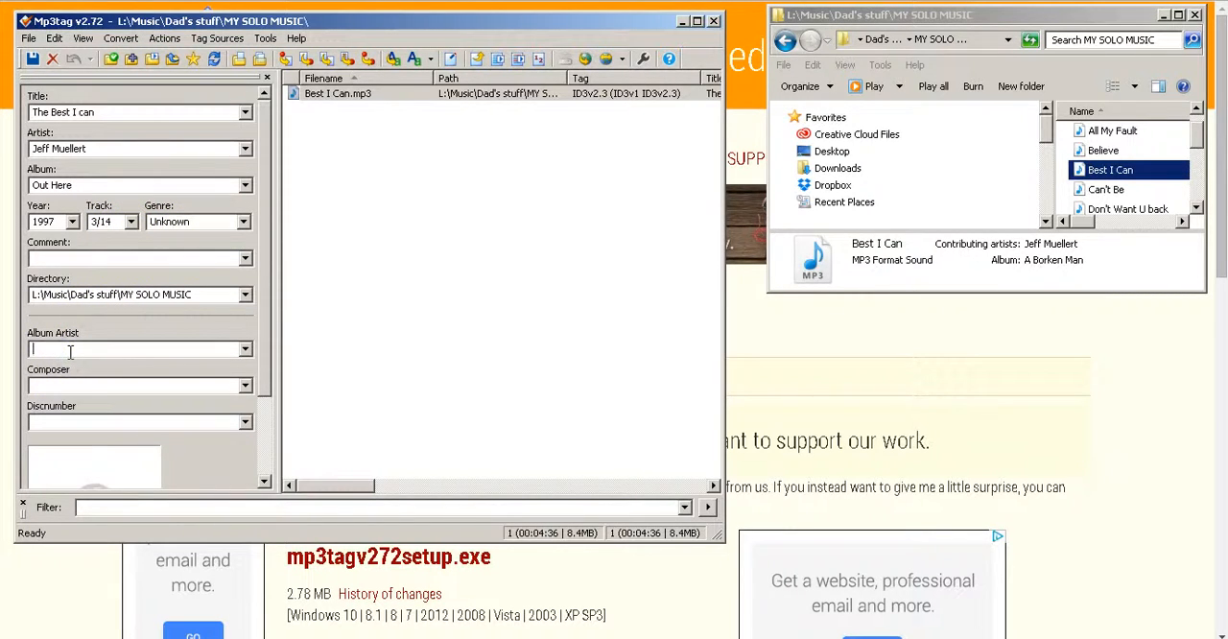
# Step: Enter 'Jeff M' as album artist and 'Jeff' as composer
pyautogui.write('Jeff Mueller')
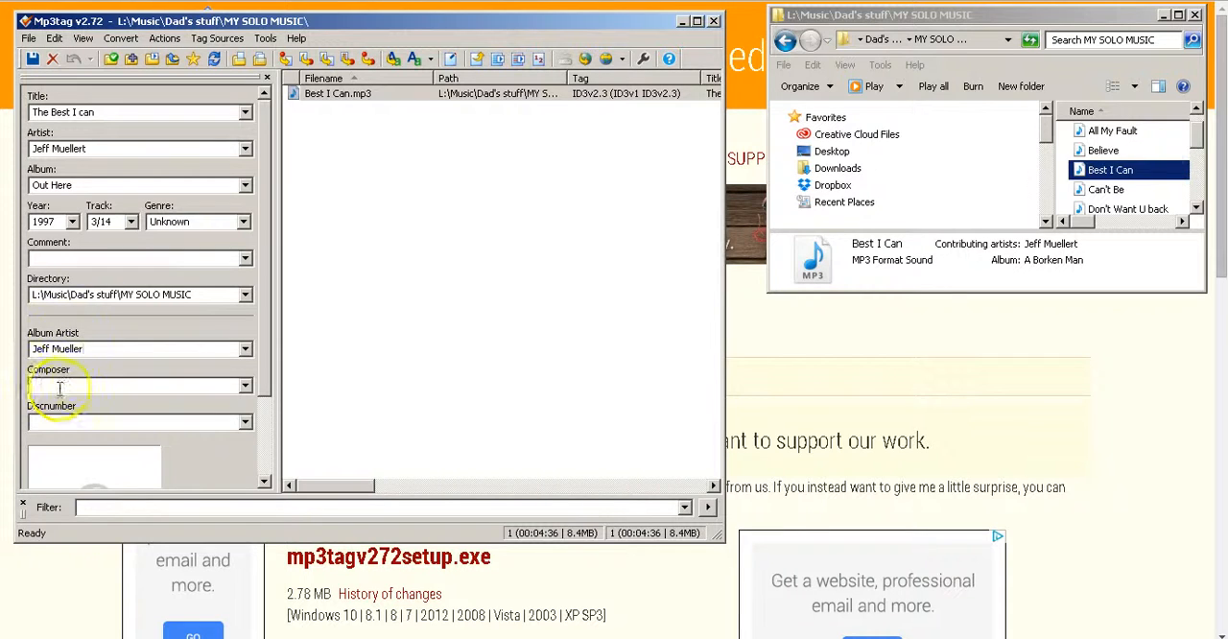
pyautogui.write('Jeff Mueller')
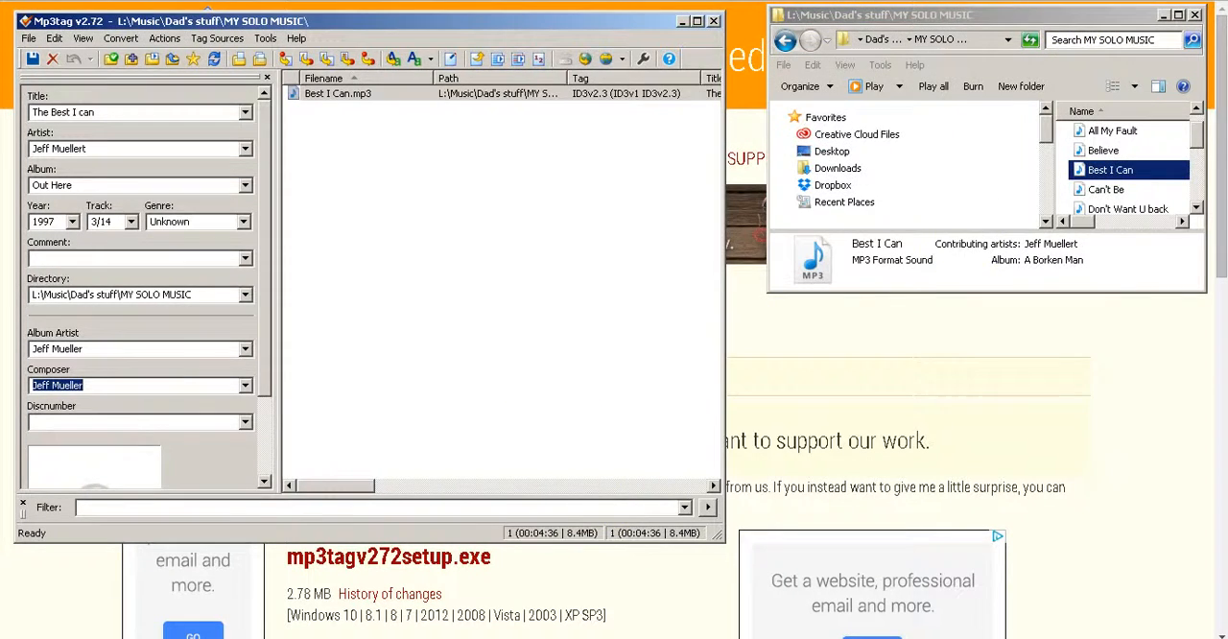
pyautogui.click(141, 385)
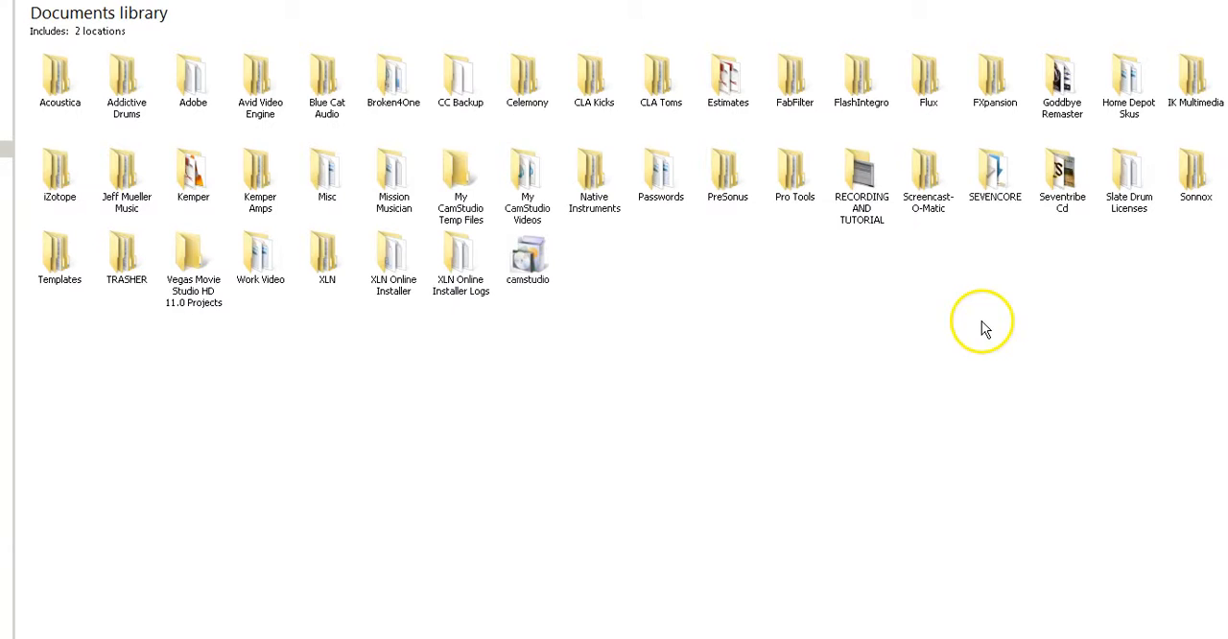
pyautogui.moveTo(86, 191)
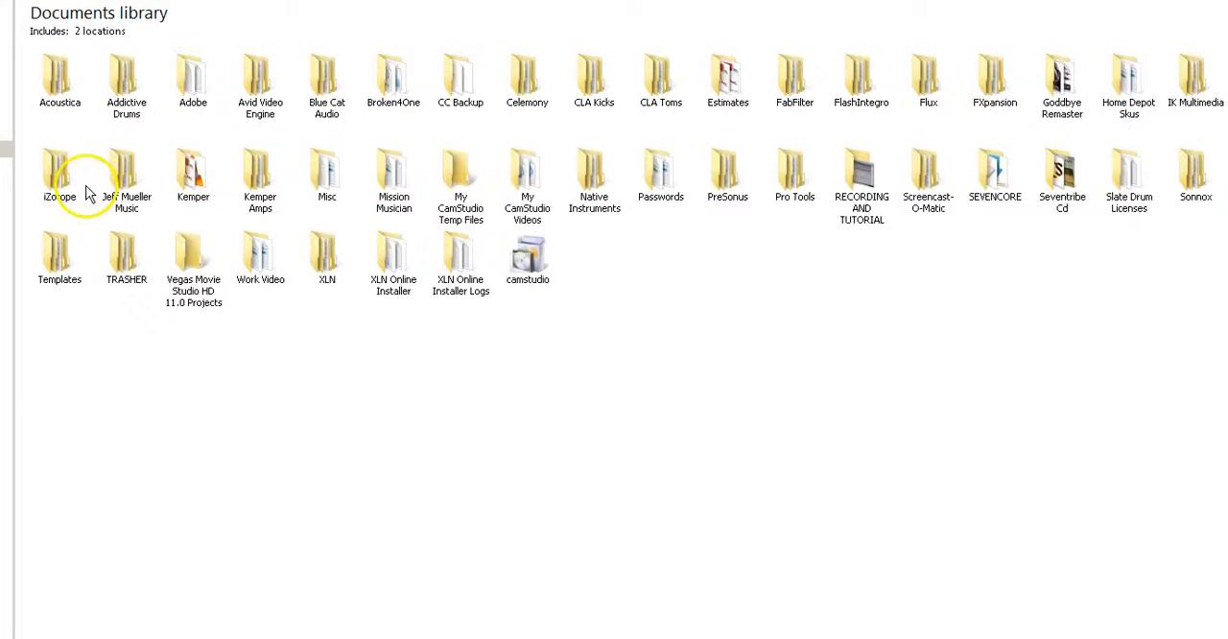
# Step: Open the artist's music folder, then its Final Album Artwork subfolder
pyautogui.doubleClick(125, 173)
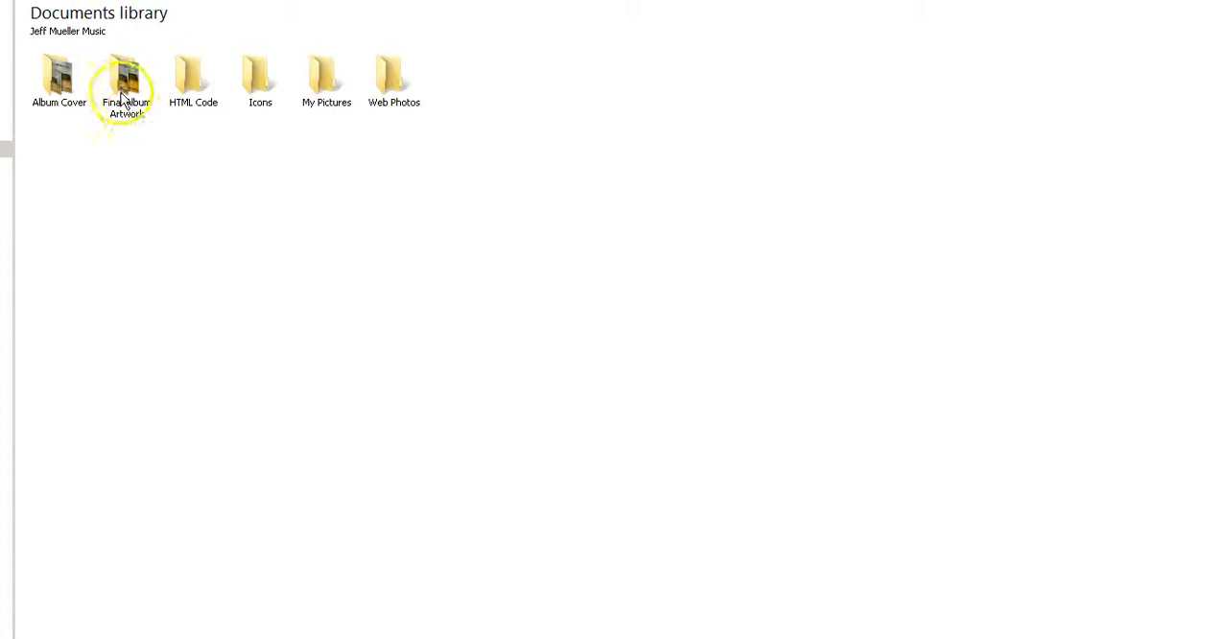
pyautogui.click(127, 82)
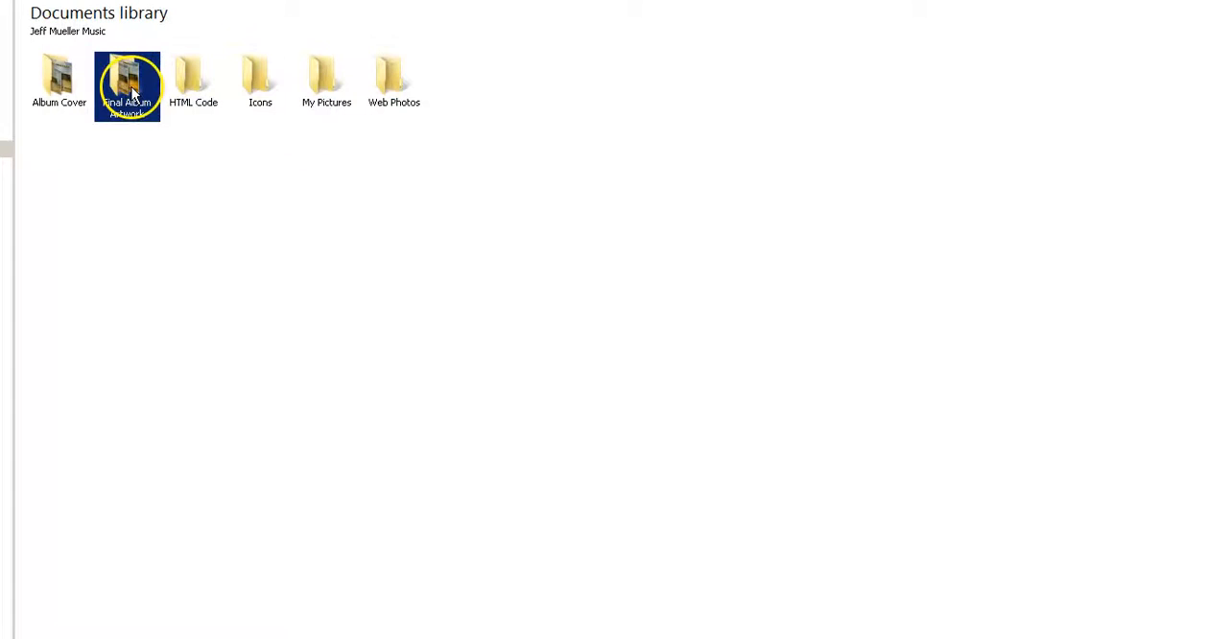
pyautogui.doubleClick(128, 85)
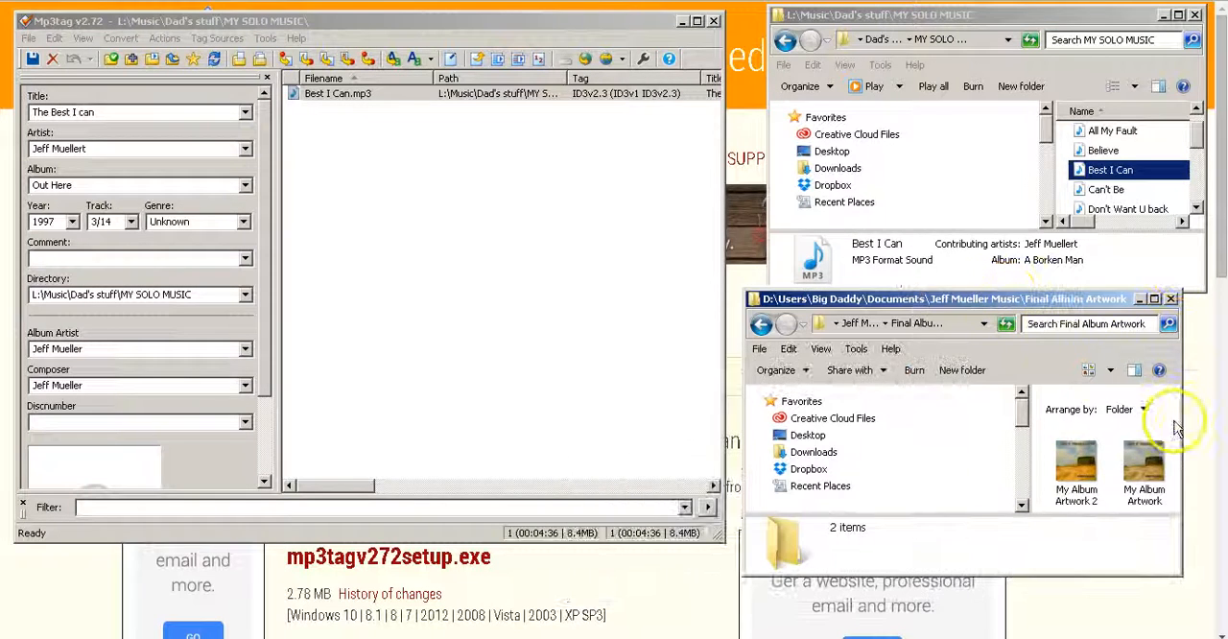
# Step: Add My Album Artwork 2 as the front cover and confirm the saved tag
pyautogui.click(1076, 465)
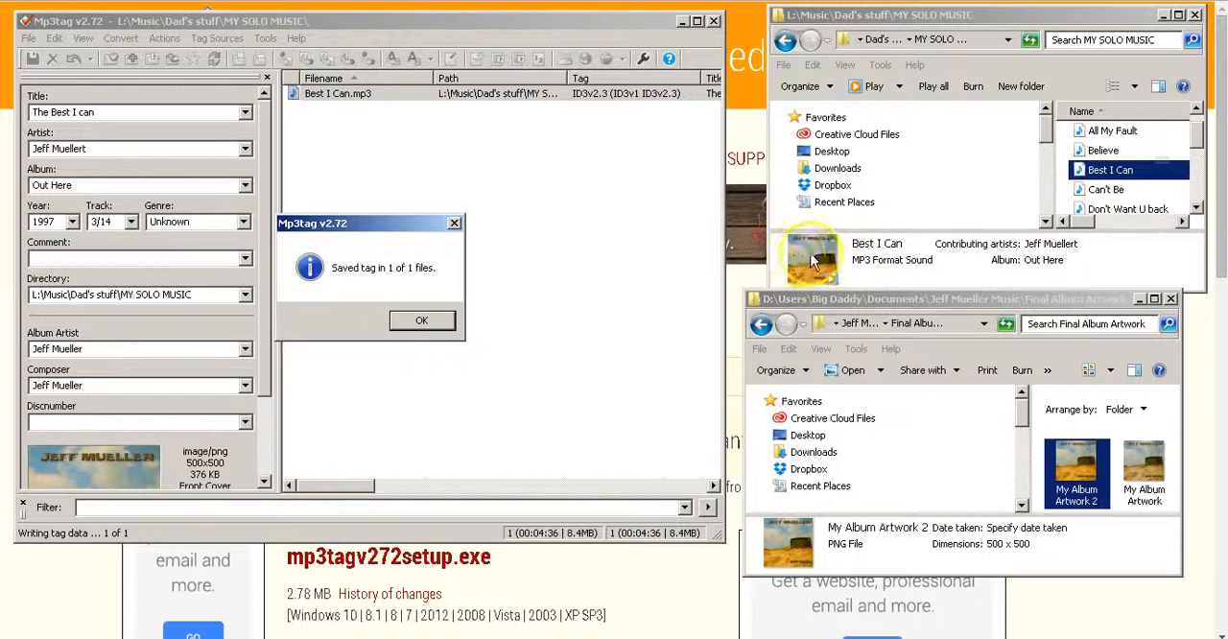
pyautogui.click(421, 320)
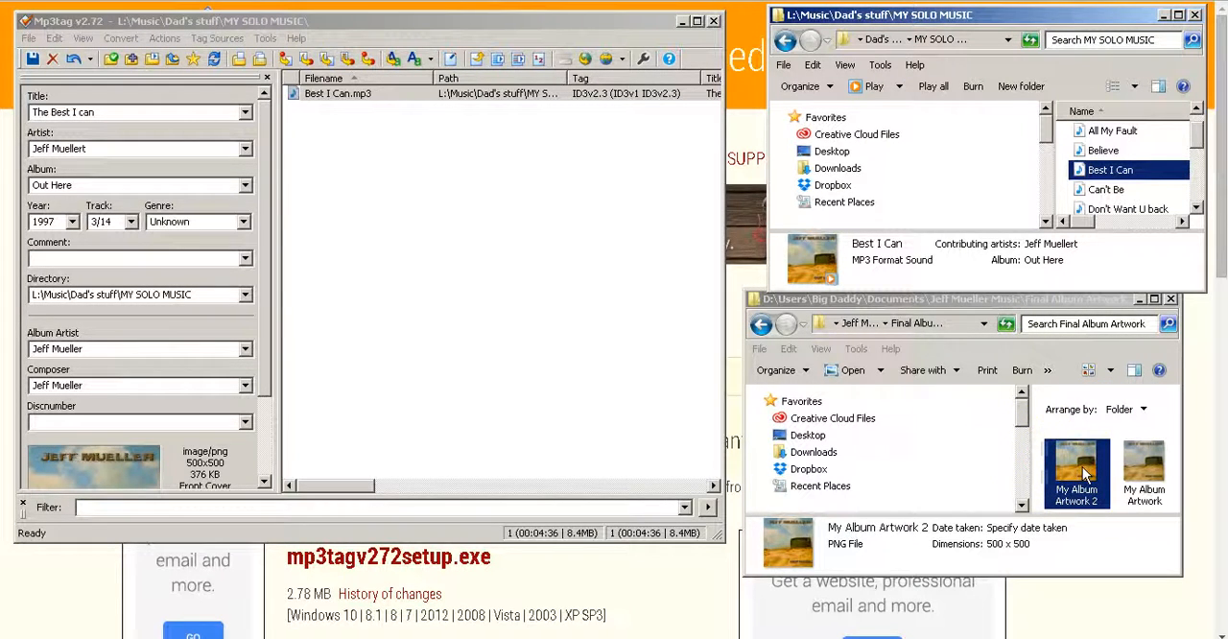
pyautogui.moveTo(1084, 403)
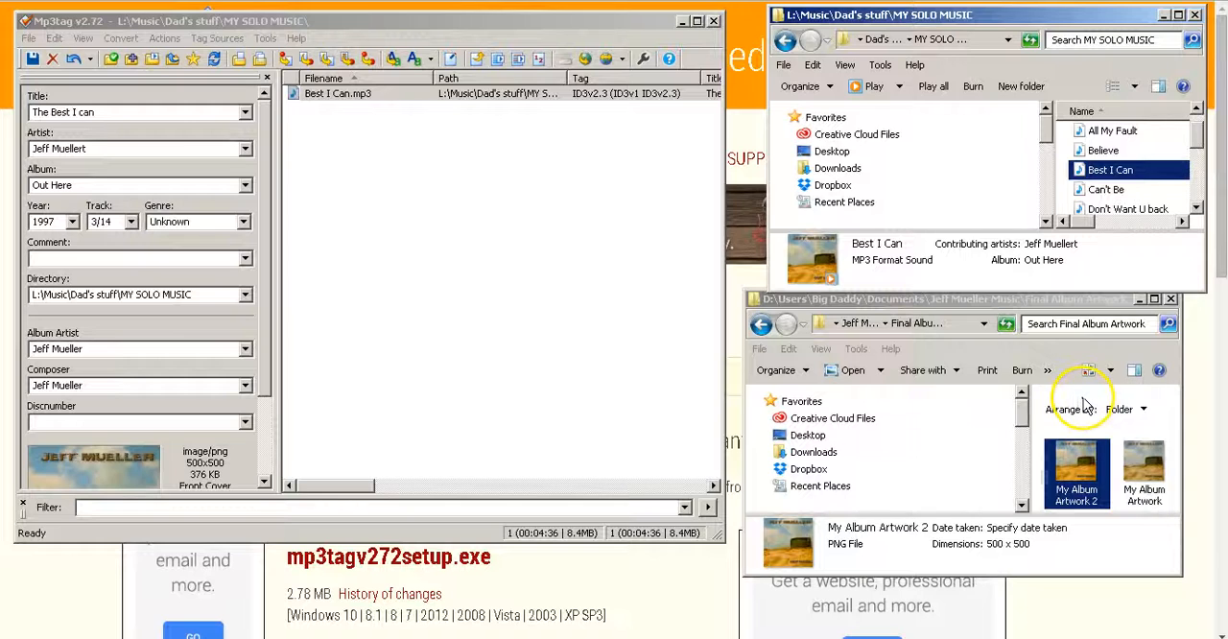